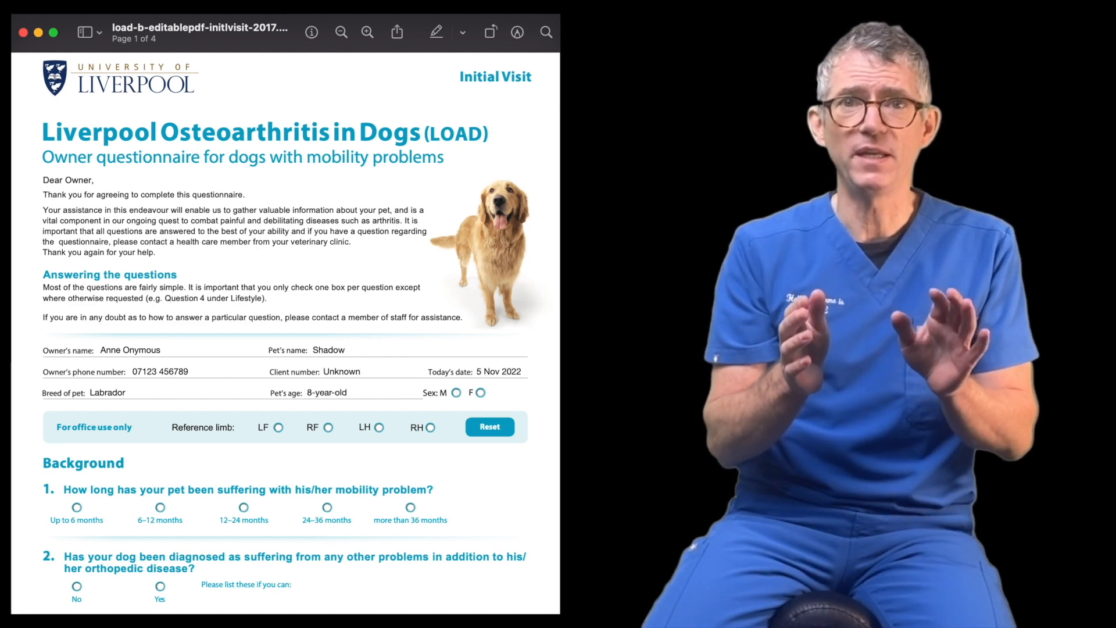
Mark Shadow as male in the questionnaire's background details
click(455, 392)
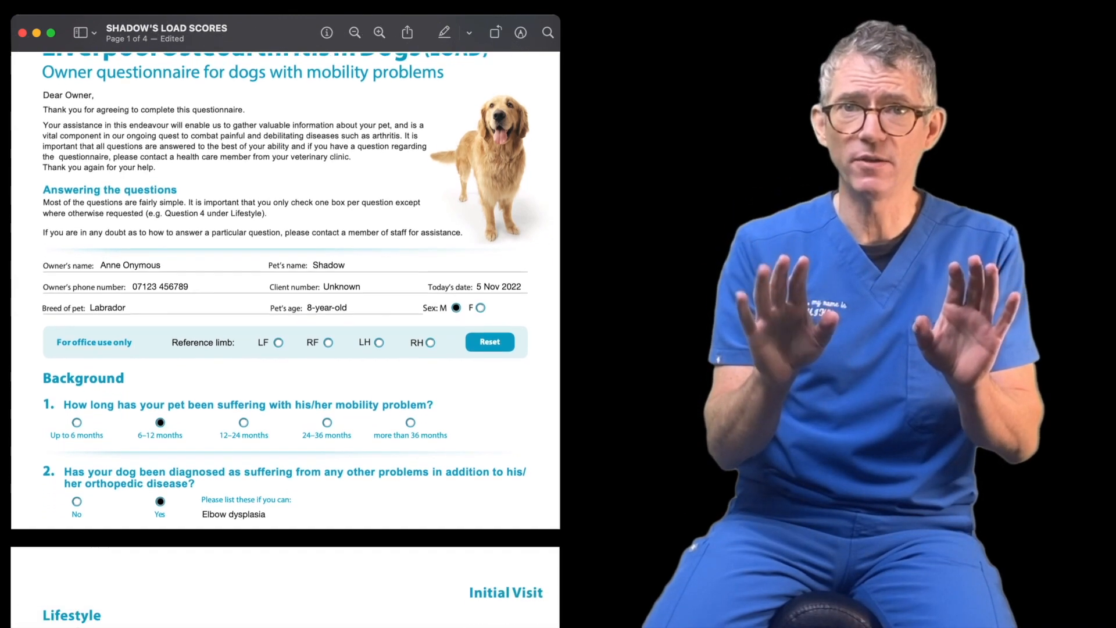
Scroll past the completed Lifestyle page down to the Mobility questions
scroll(down, 3)
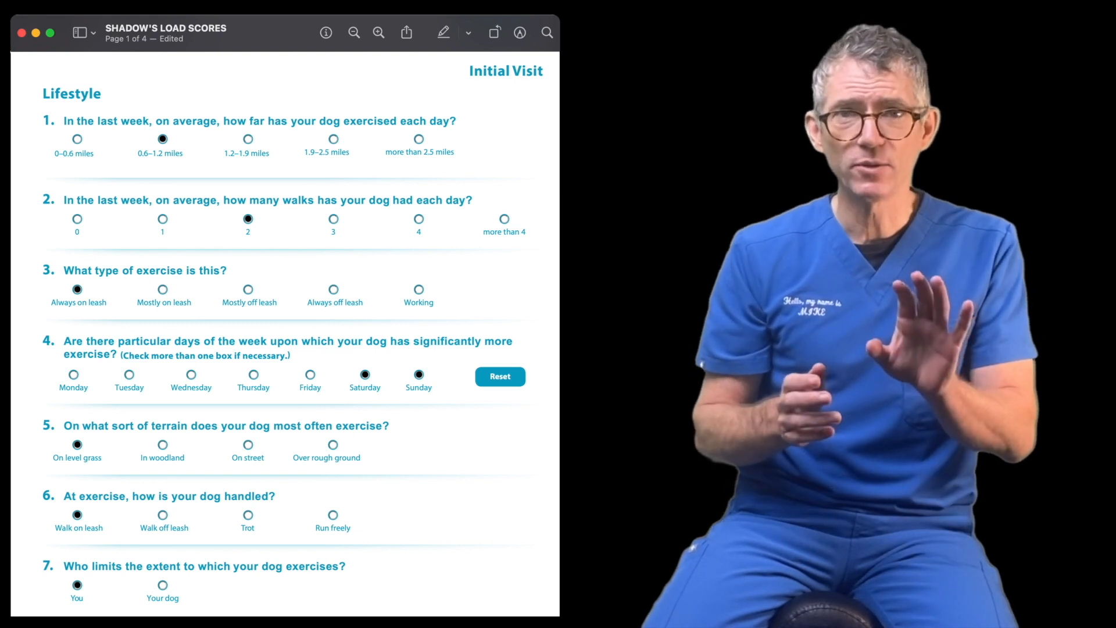
scroll(down, 3)
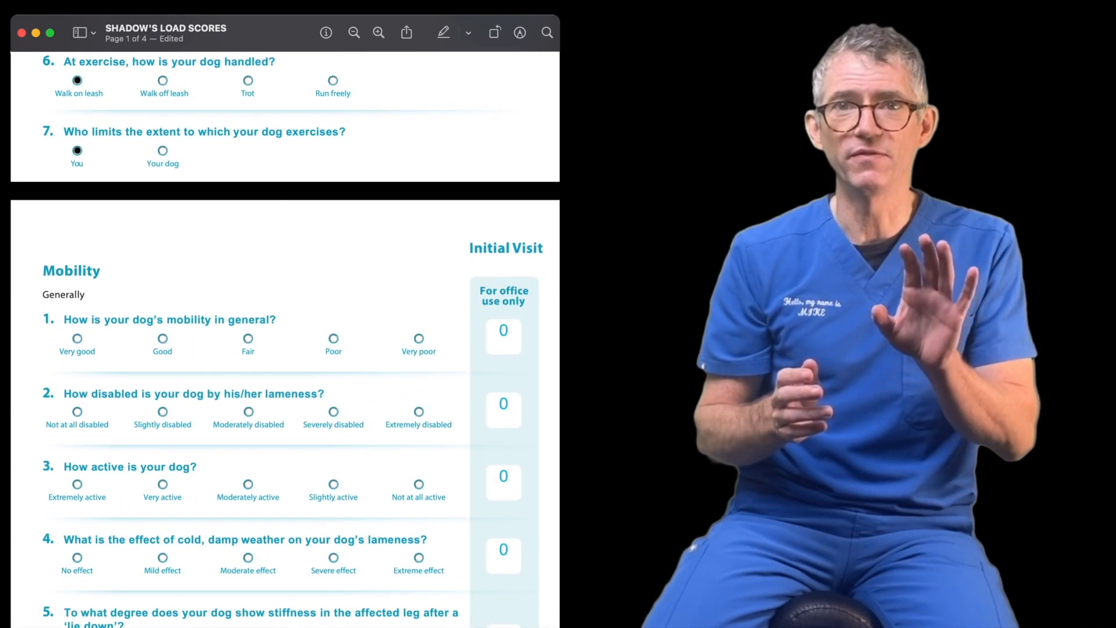
scroll(down, 3)
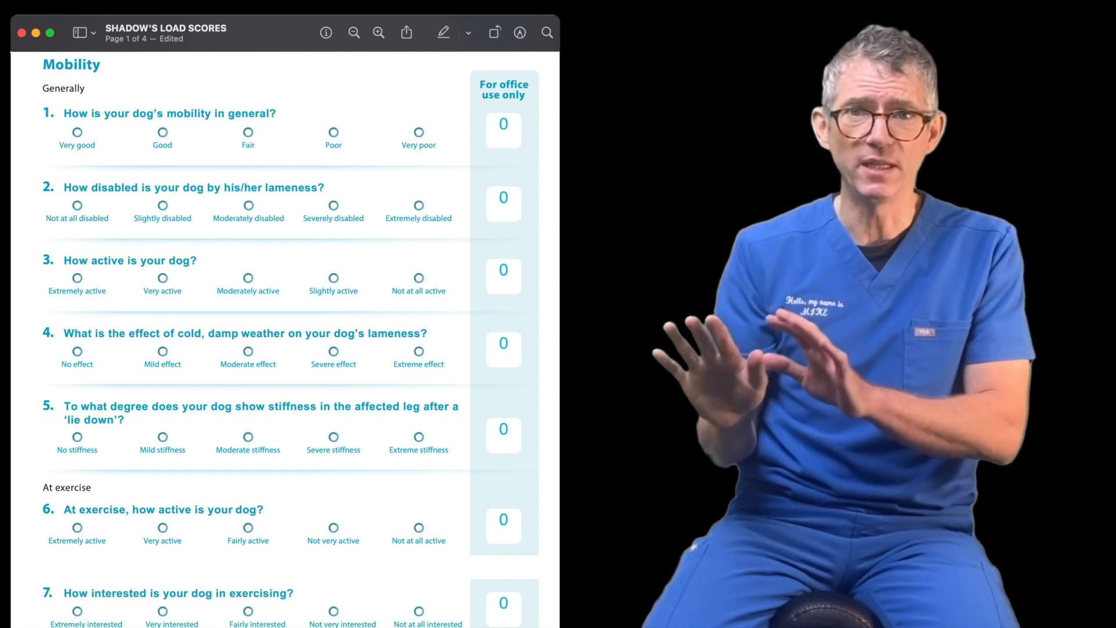
Cycle general mobility through Good, Fair, Poor and Very poor, ending at score 4
click(162, 133)
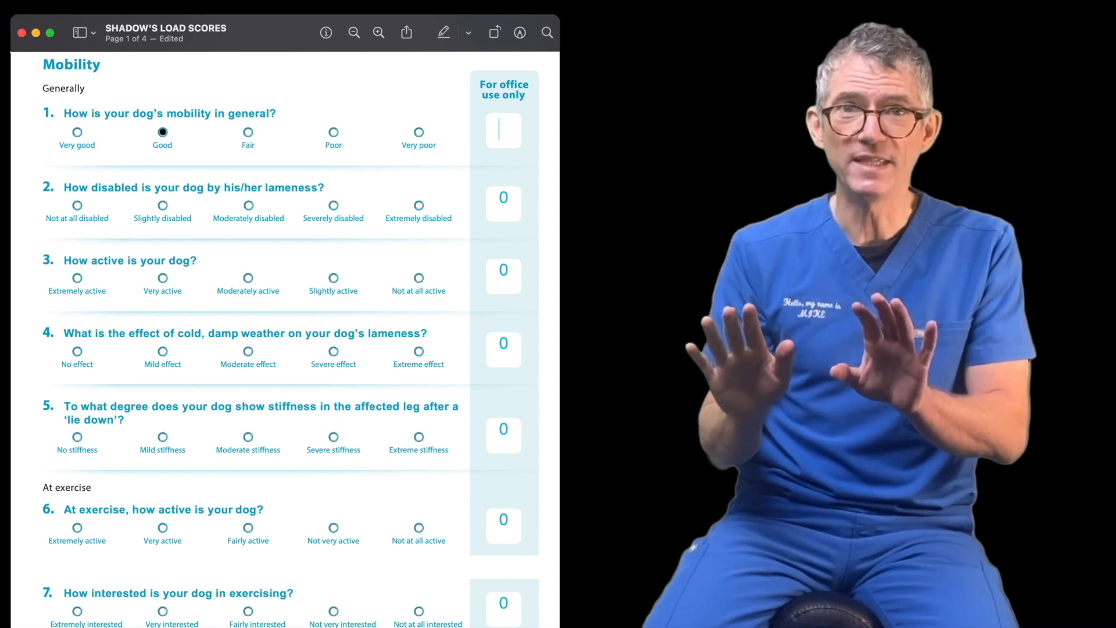
click(248, 133)
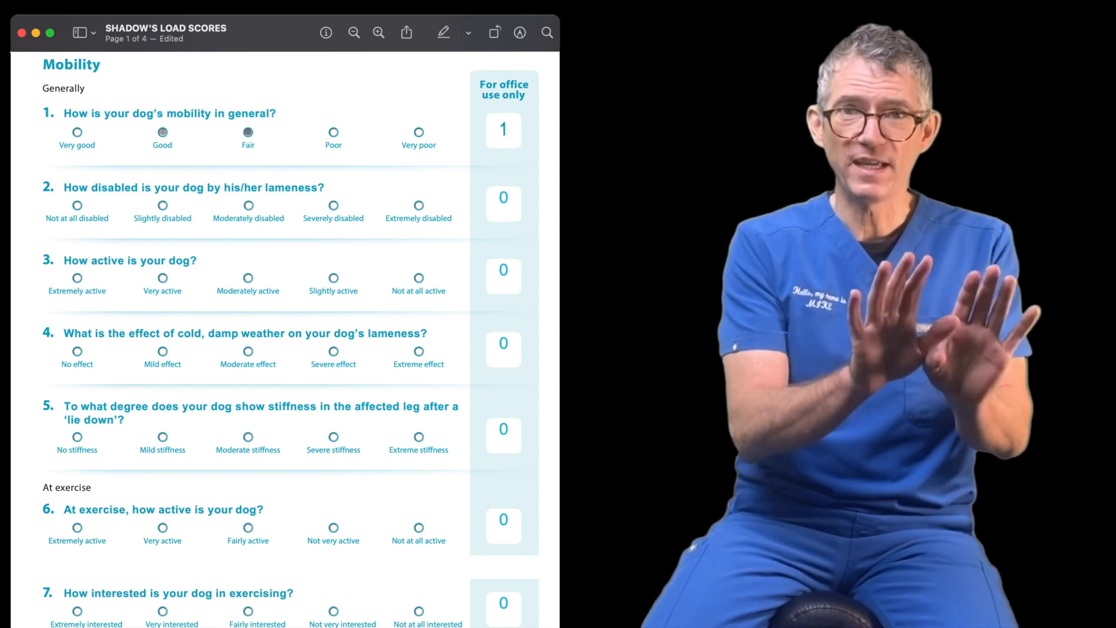
click(248, 132)
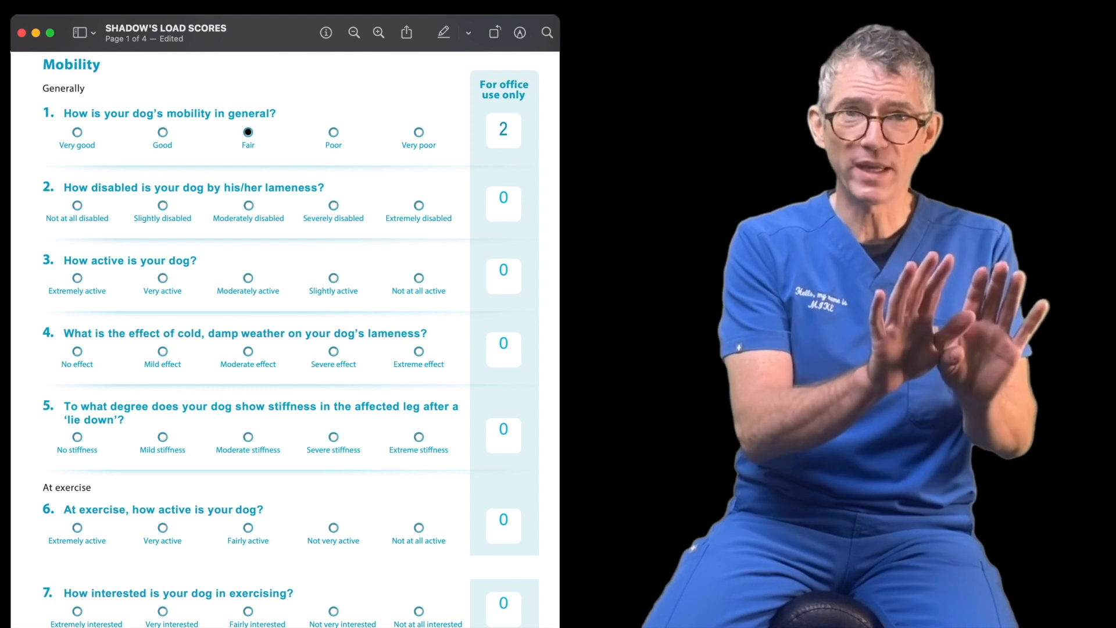
click(333, 132)
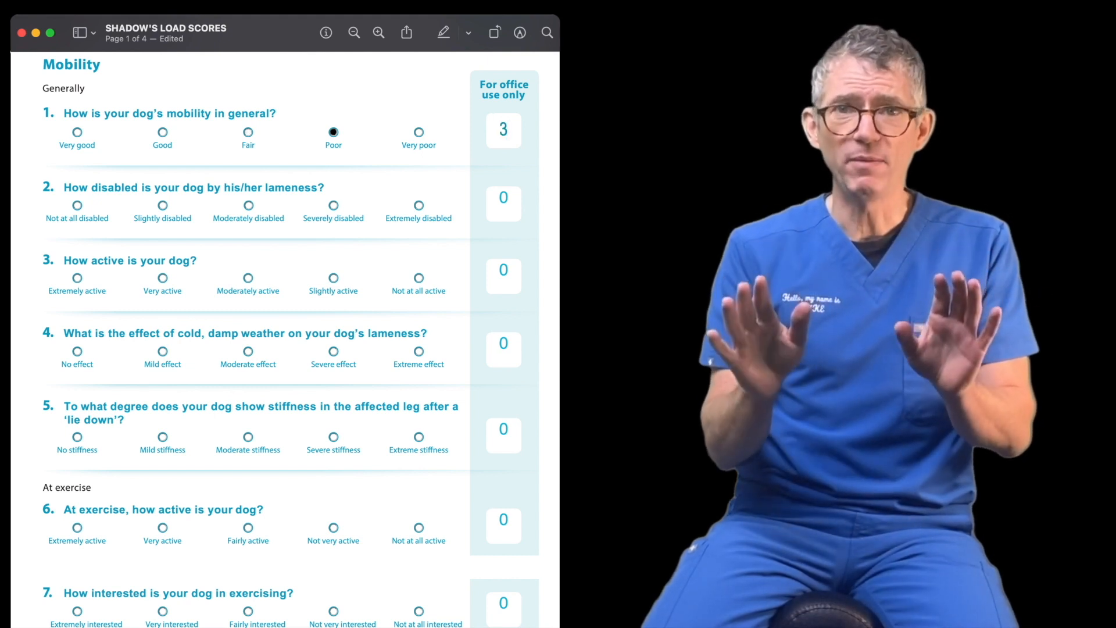
click(419, 132)
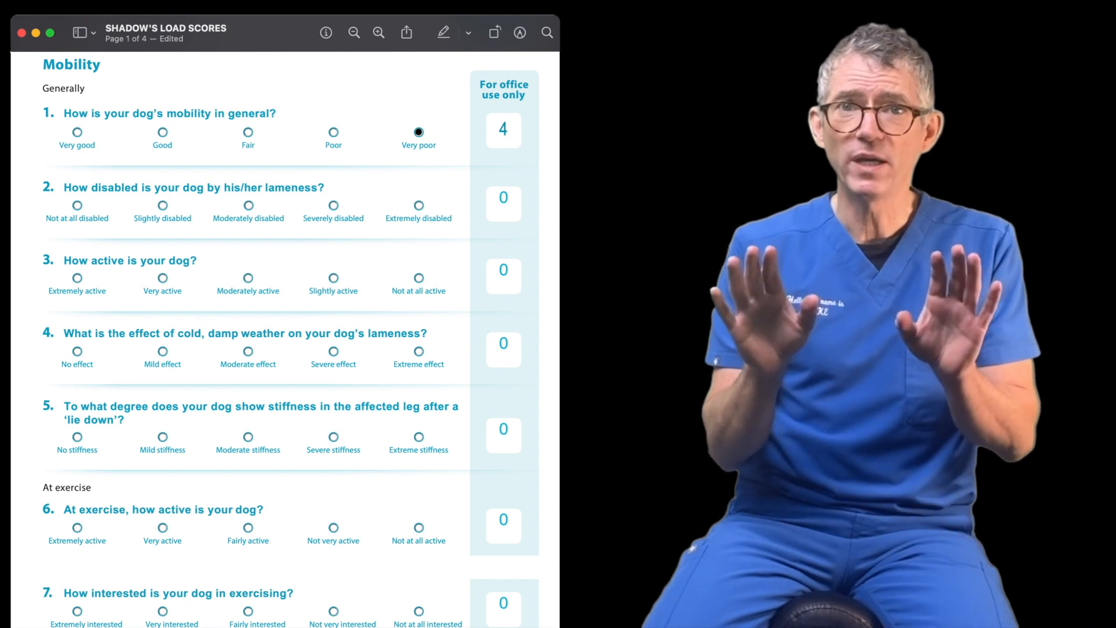
Answer Slightly disabled, Moderately active, Mild weather effect and Mild stiffness after lying down
click(247, 132)
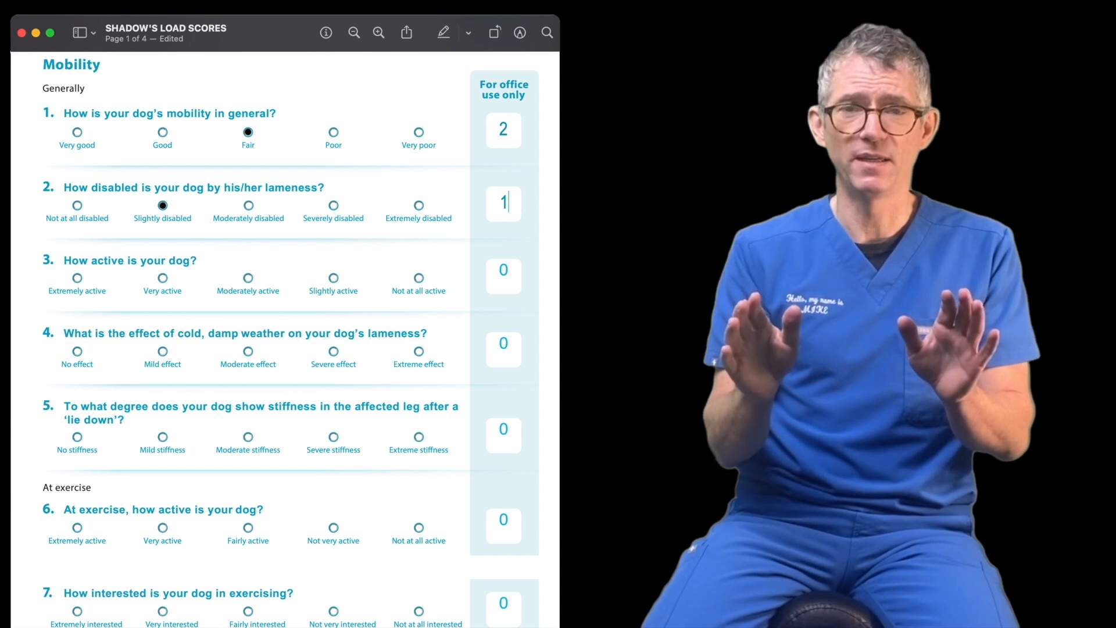
click(248, 278)
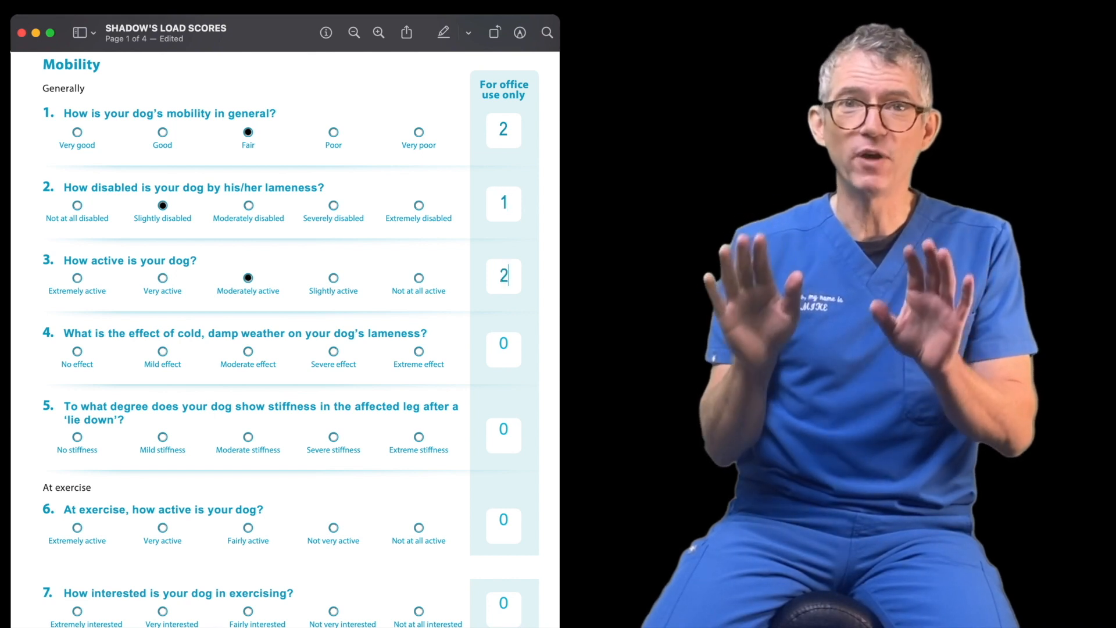
click(161, 351)
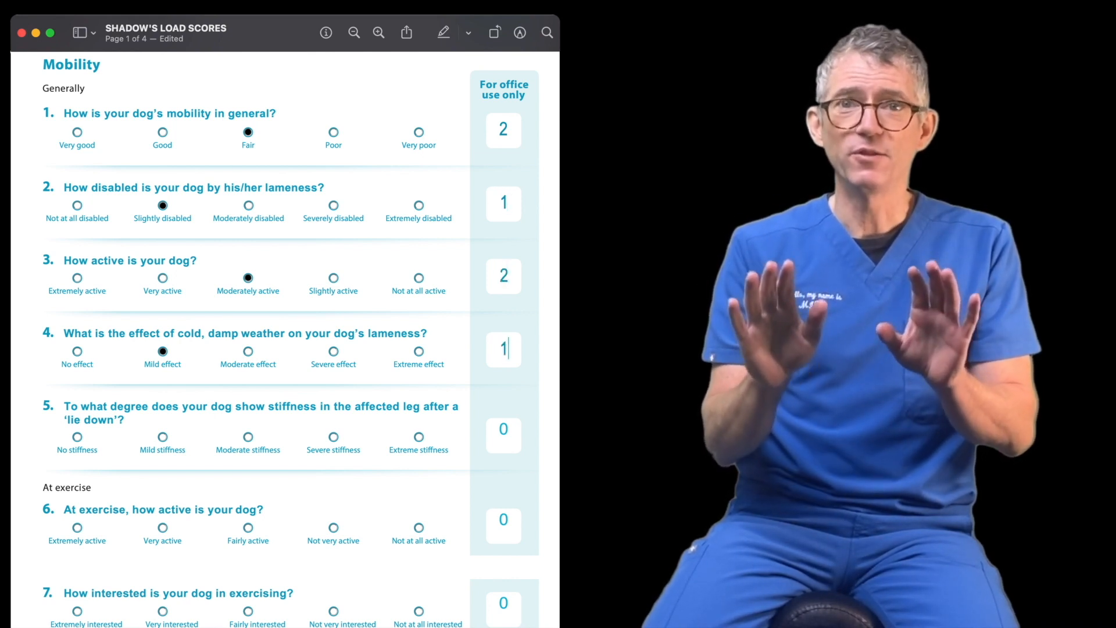
click(162, 436)
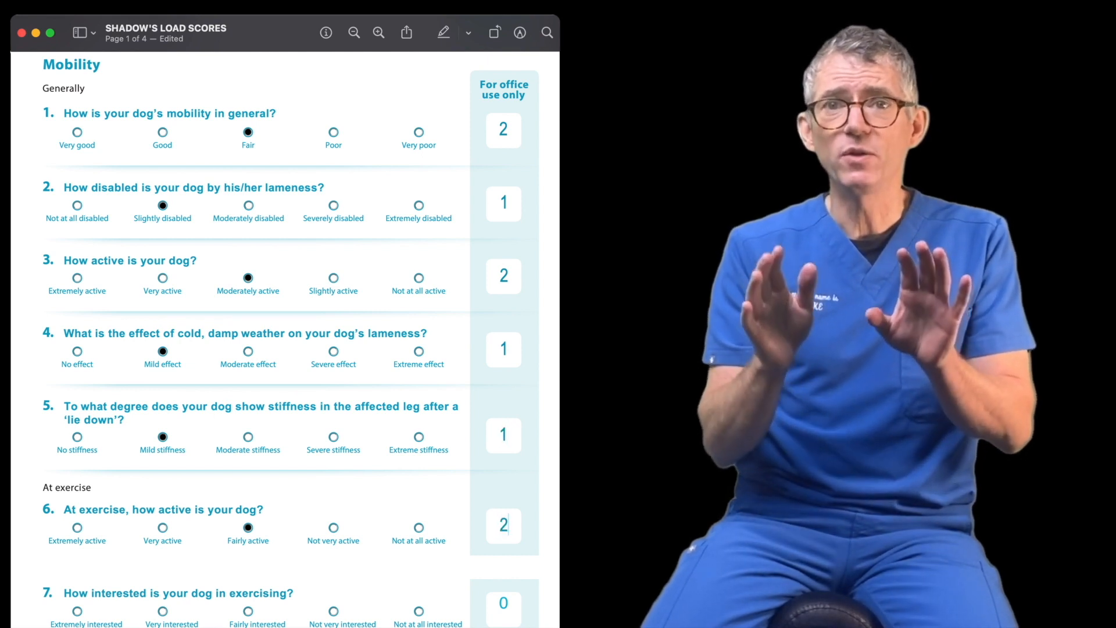
Answer questions 9–13 (Mild, Occasionally, Mild, Moderate stiffness, Moderate) and total LOAD score 19
scroll(down, 3)
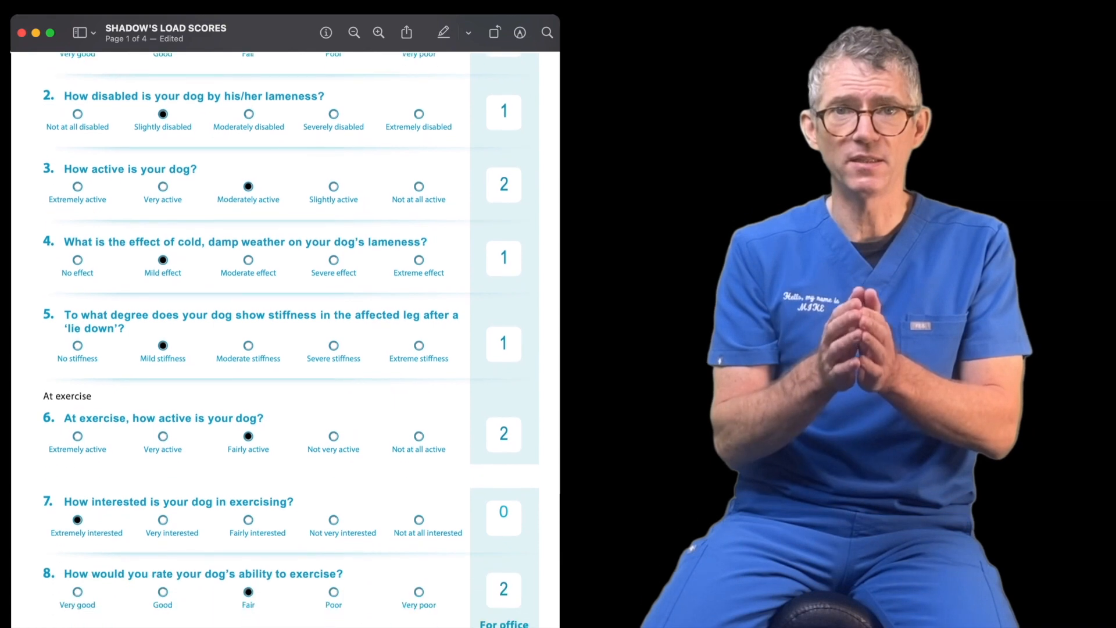
scroll(down, 3)
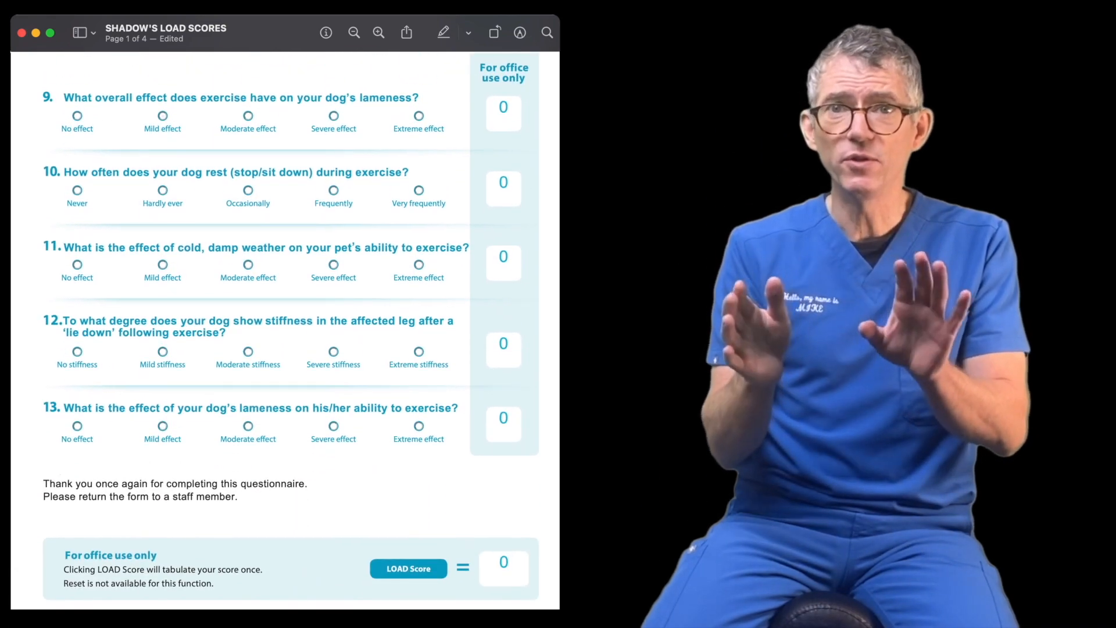
click(162, 116)
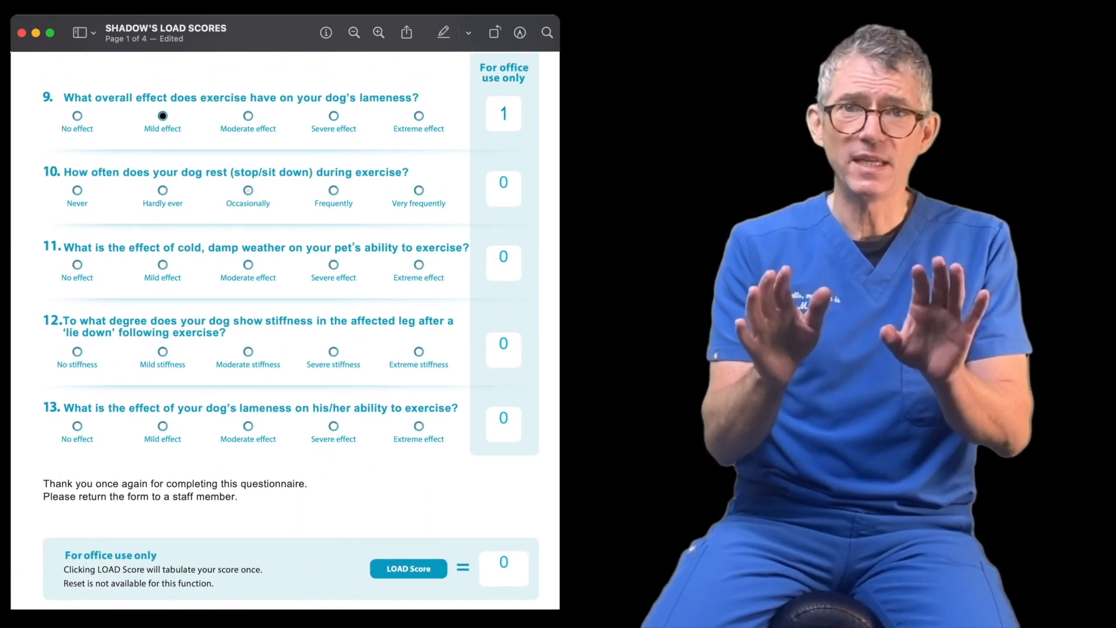
click(248, 190)
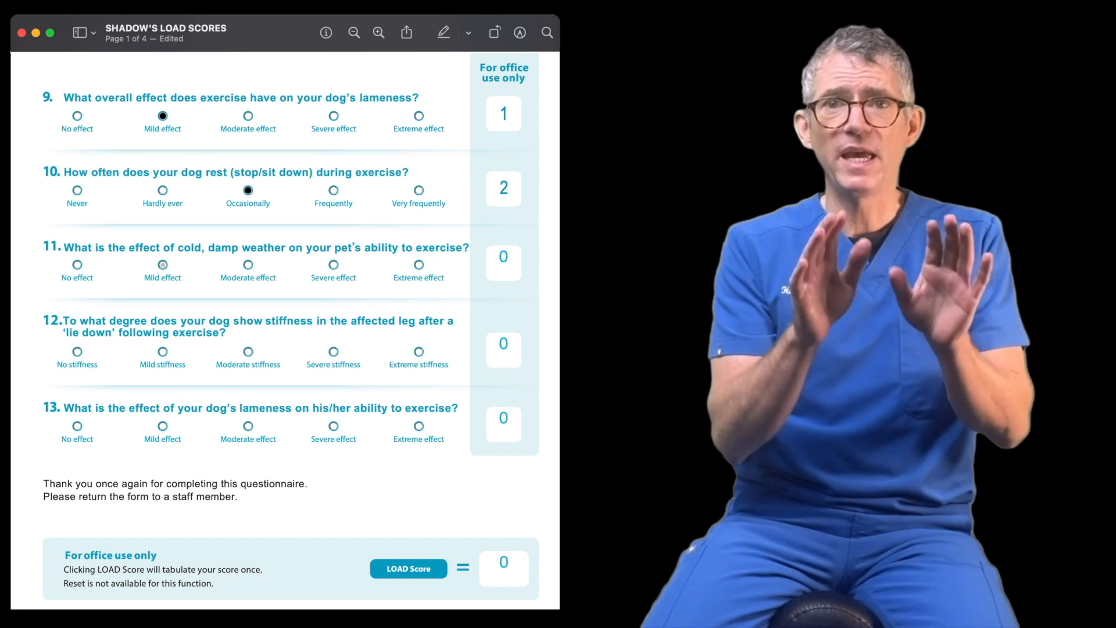
click(162, 265)
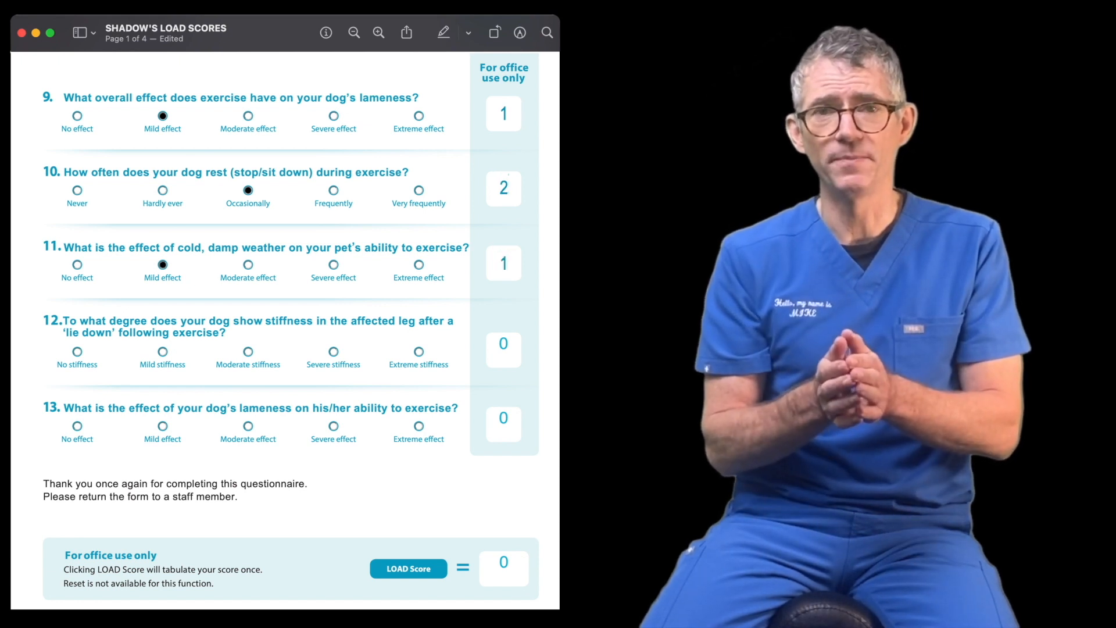
click(248, 351)
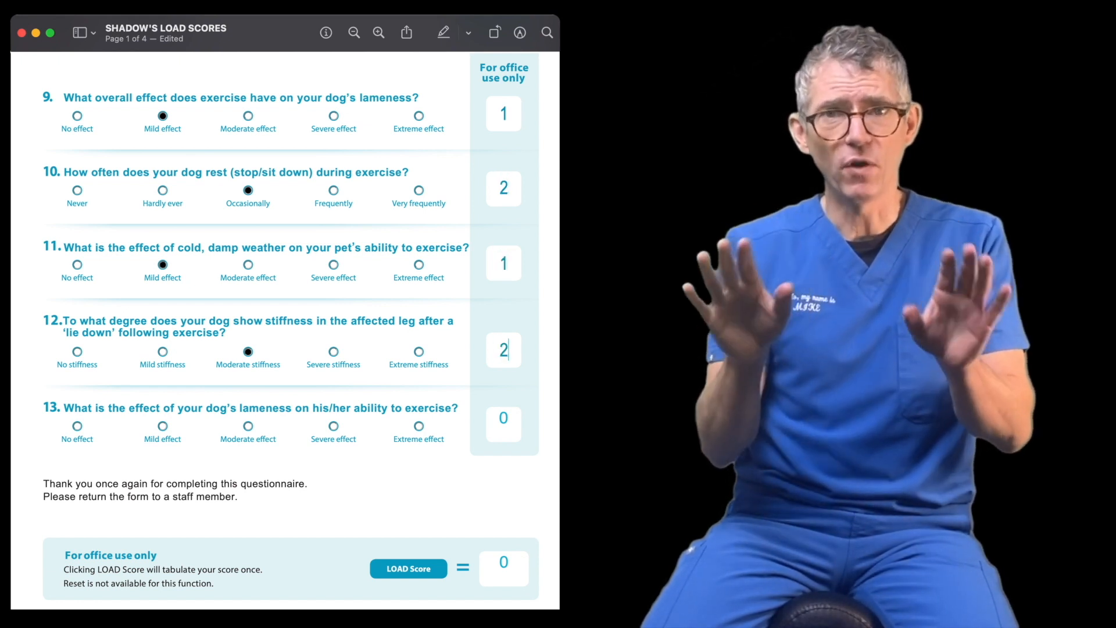
click(248, 425)
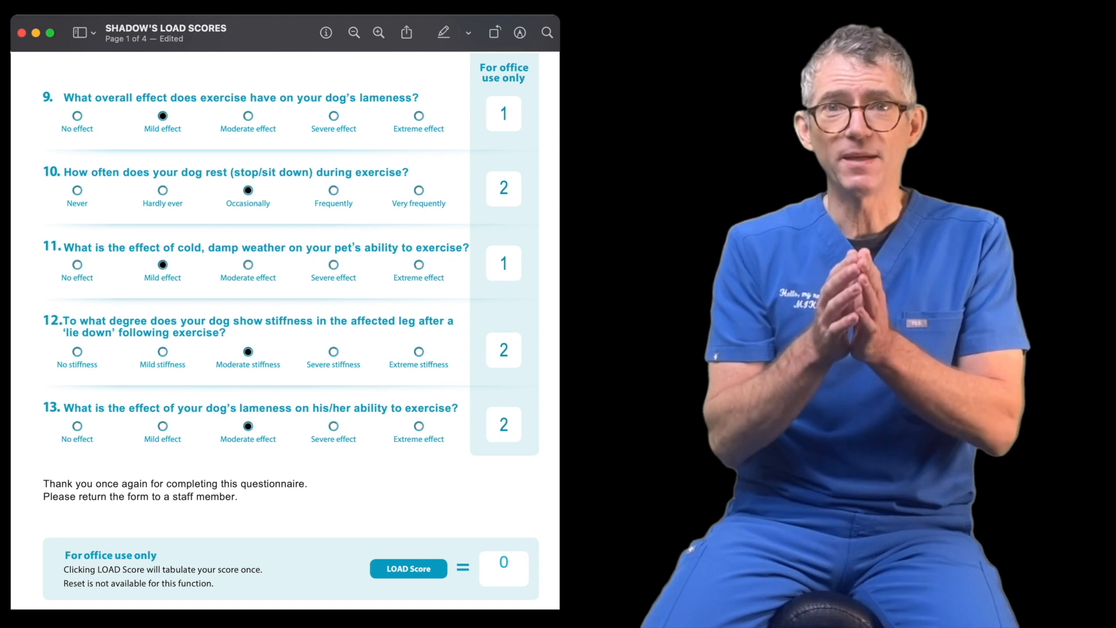
click(408, 568)
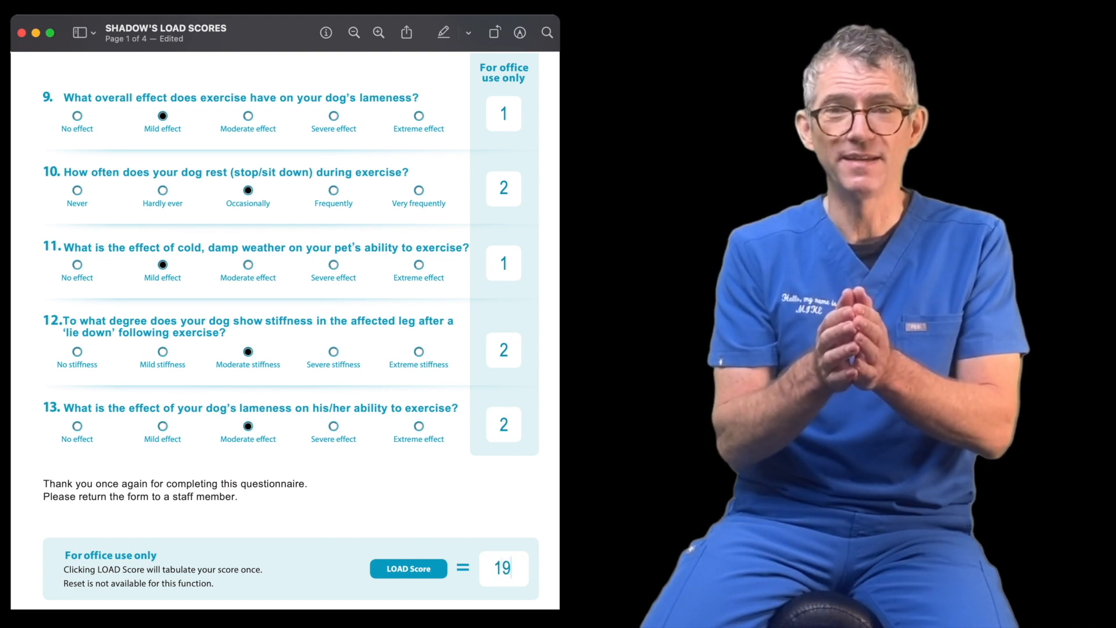